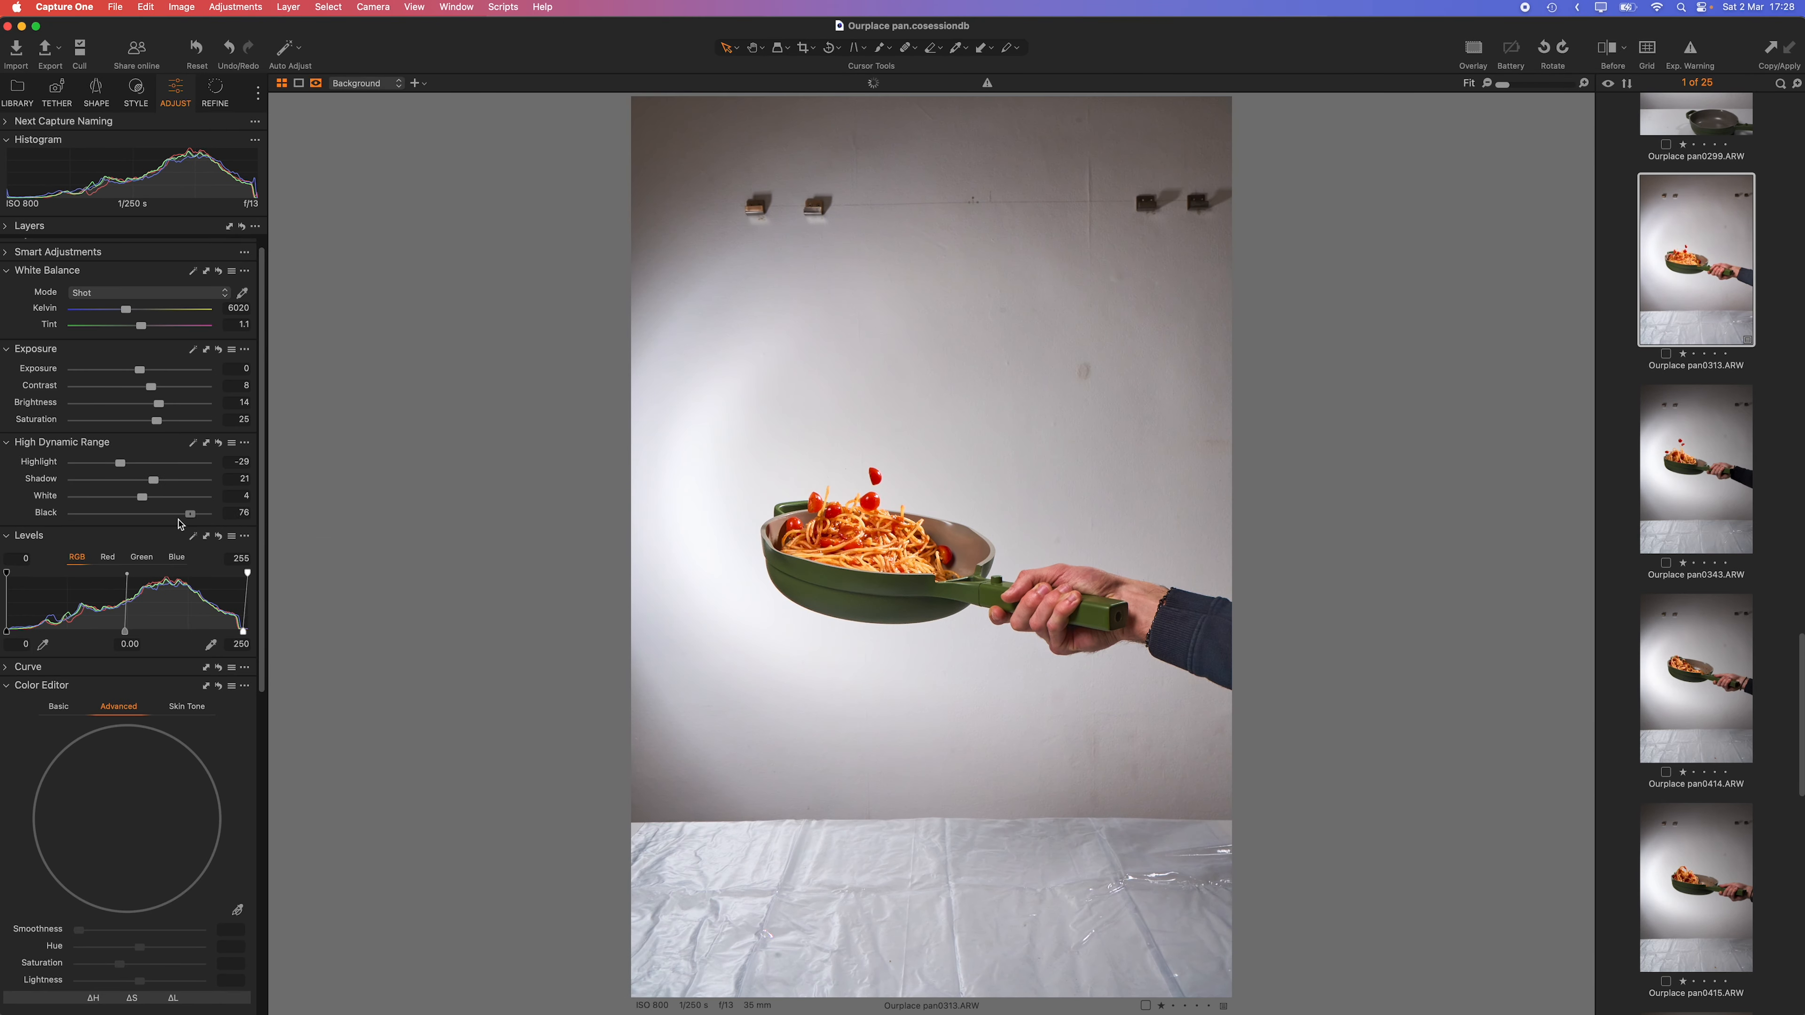
- Pull back the Highlight and Black sliders and sample white balance from the grey wall
drag(118, 461, 98, 462)
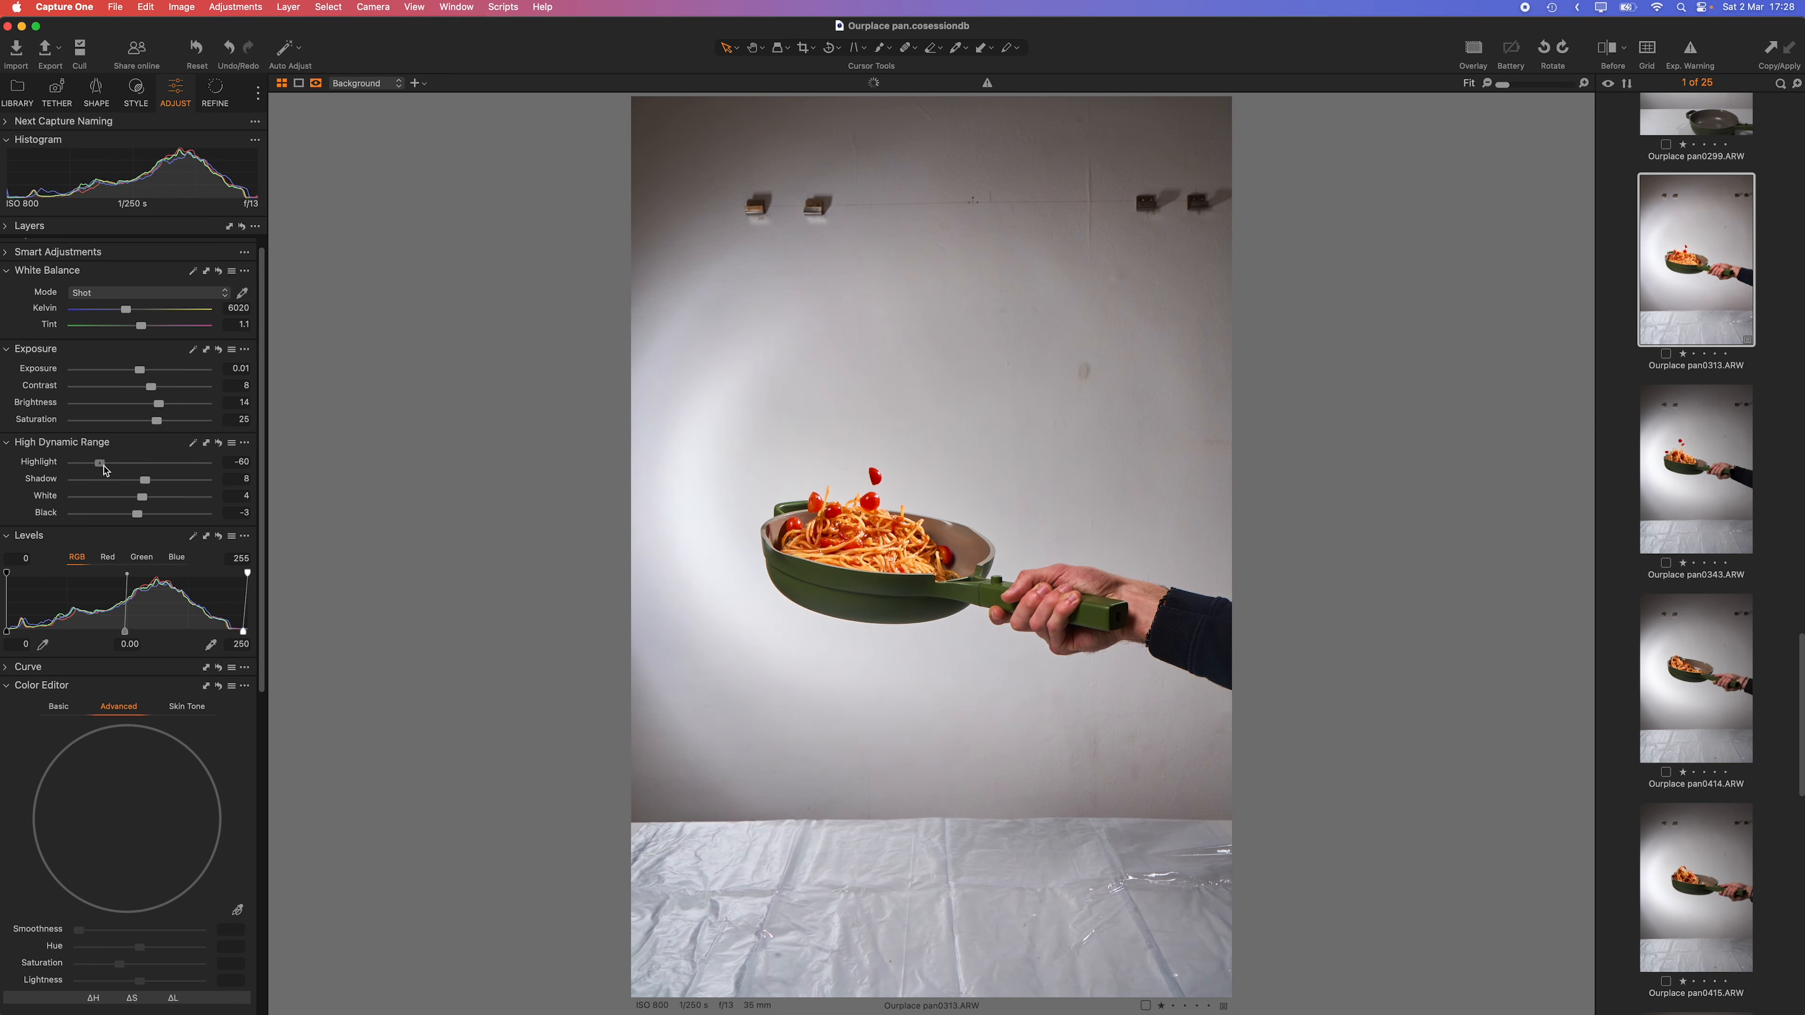
click(1029, 298)
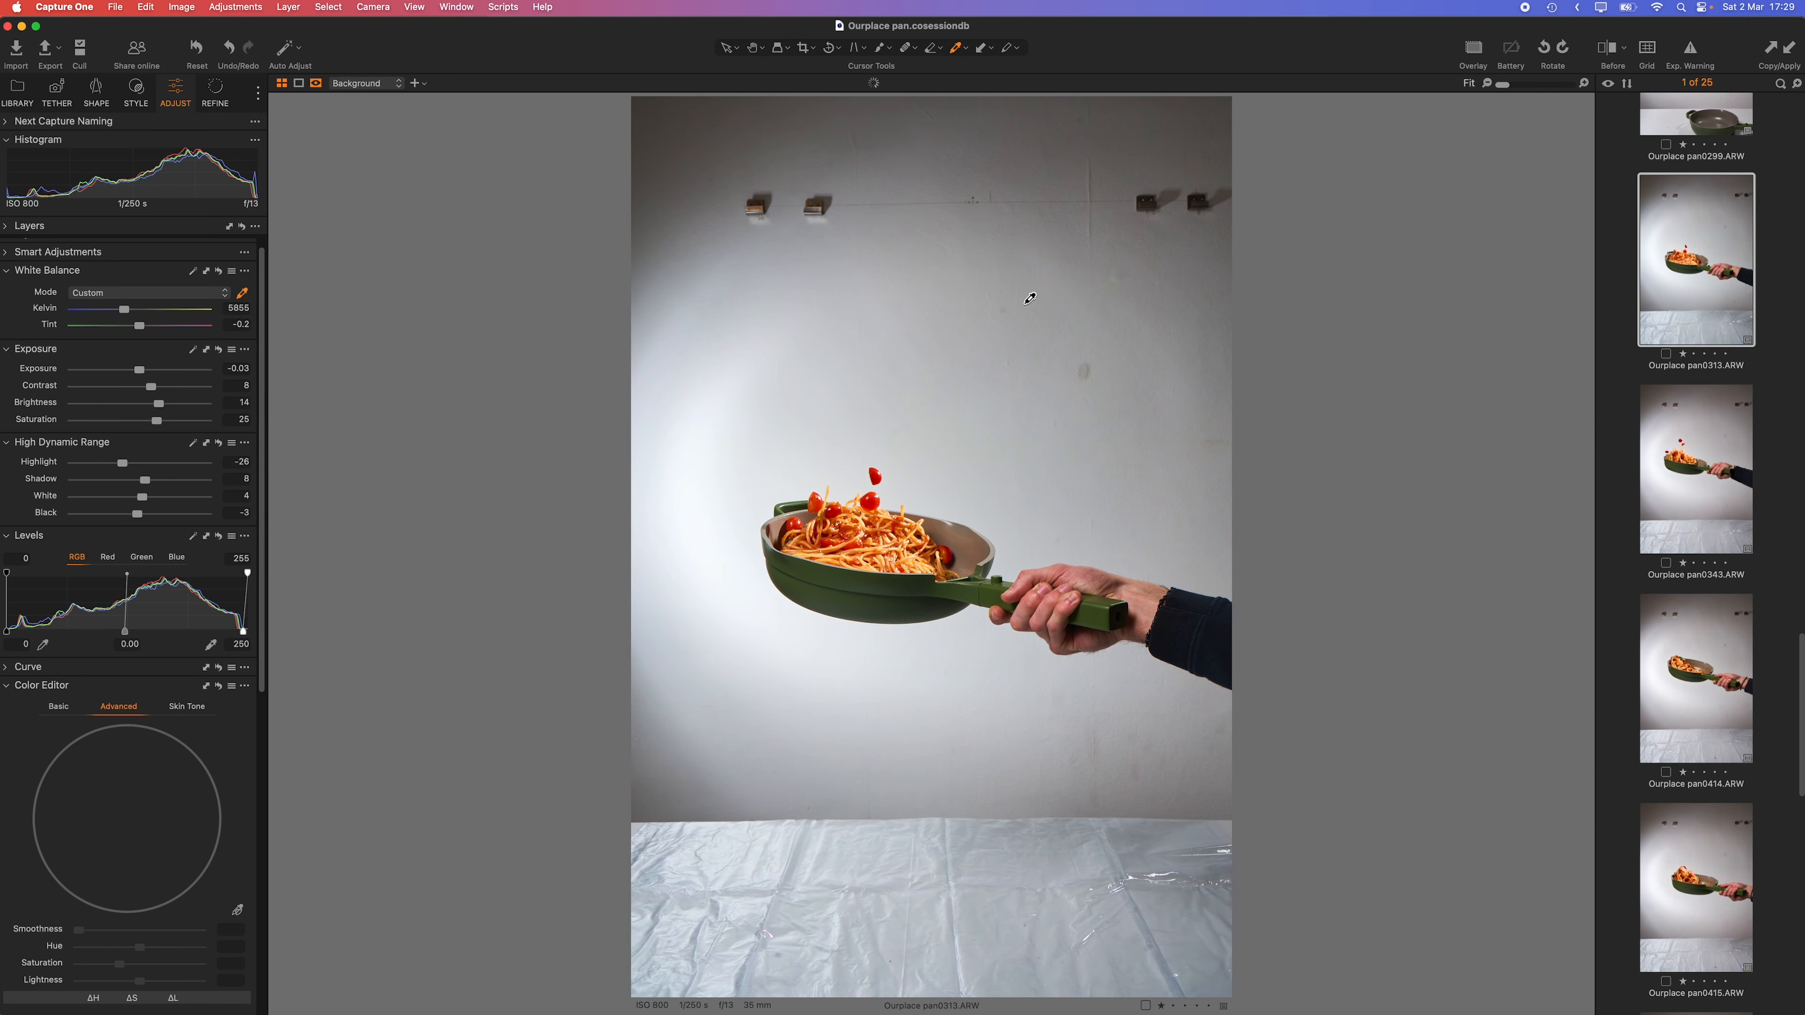
drag(119, 308, 124, 308)
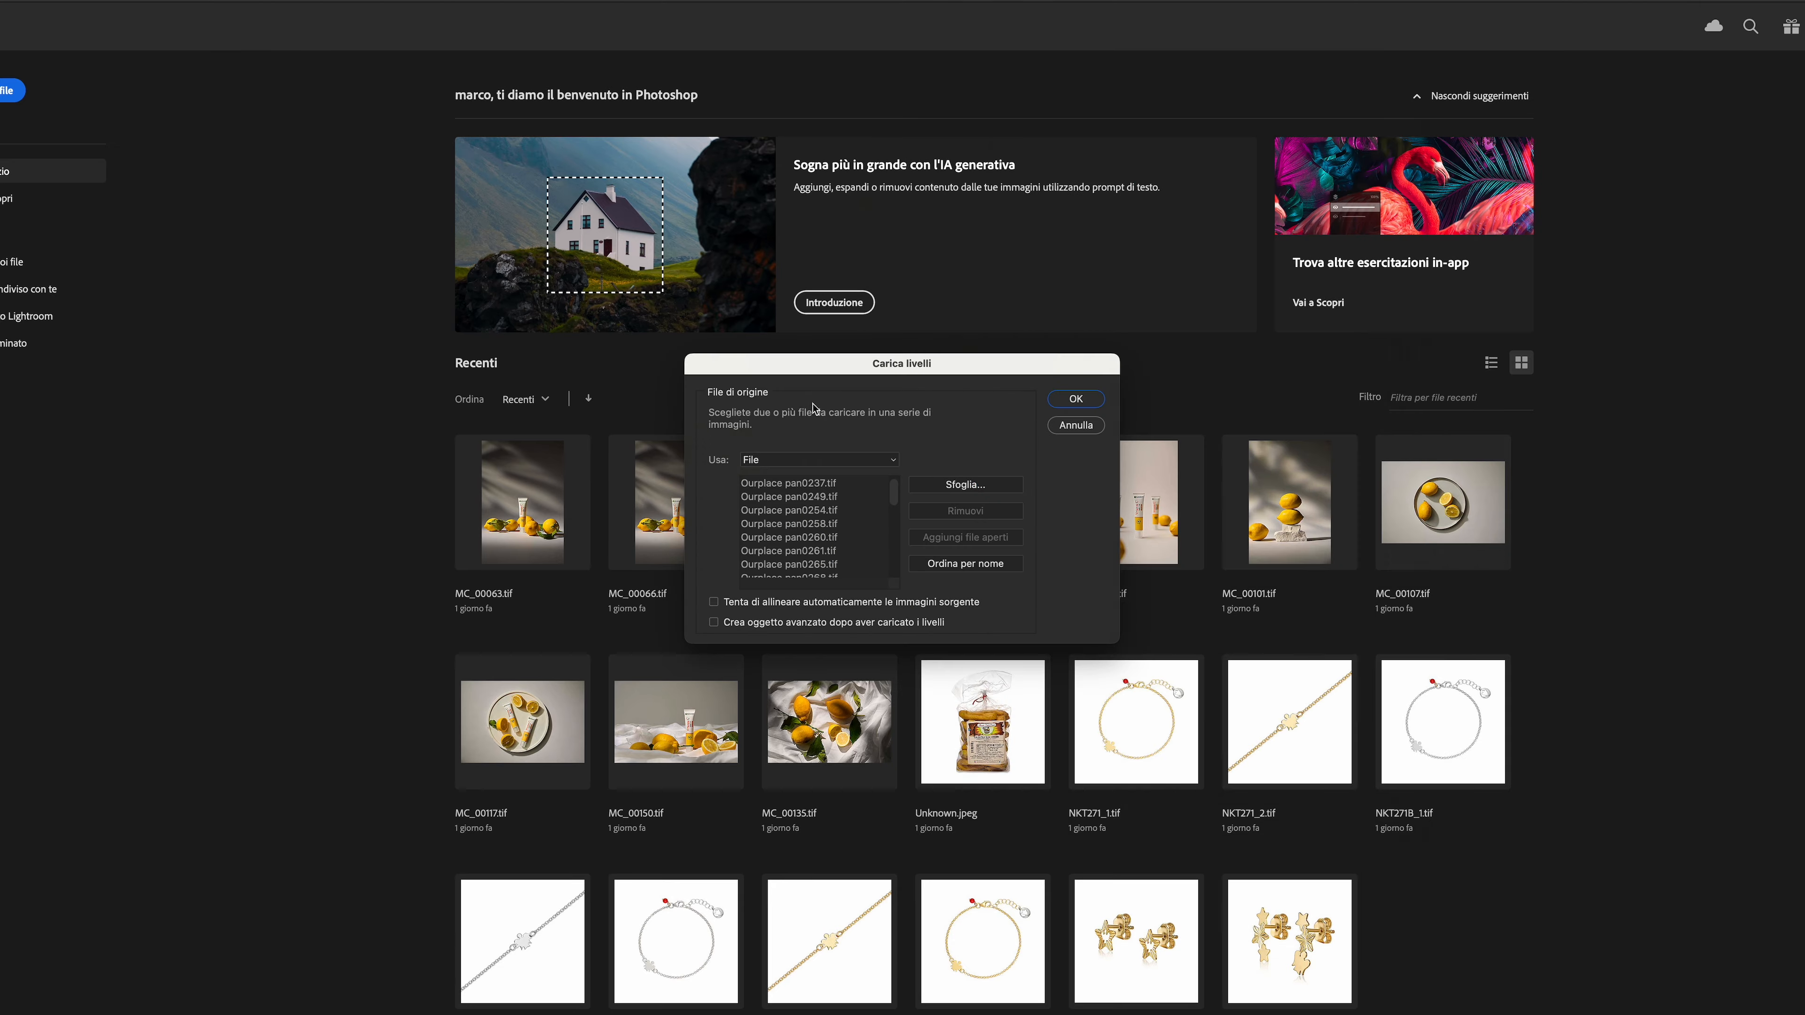
- Load the Ourplace pan TIFF series into one document as stacked layers
click(1074, 399)
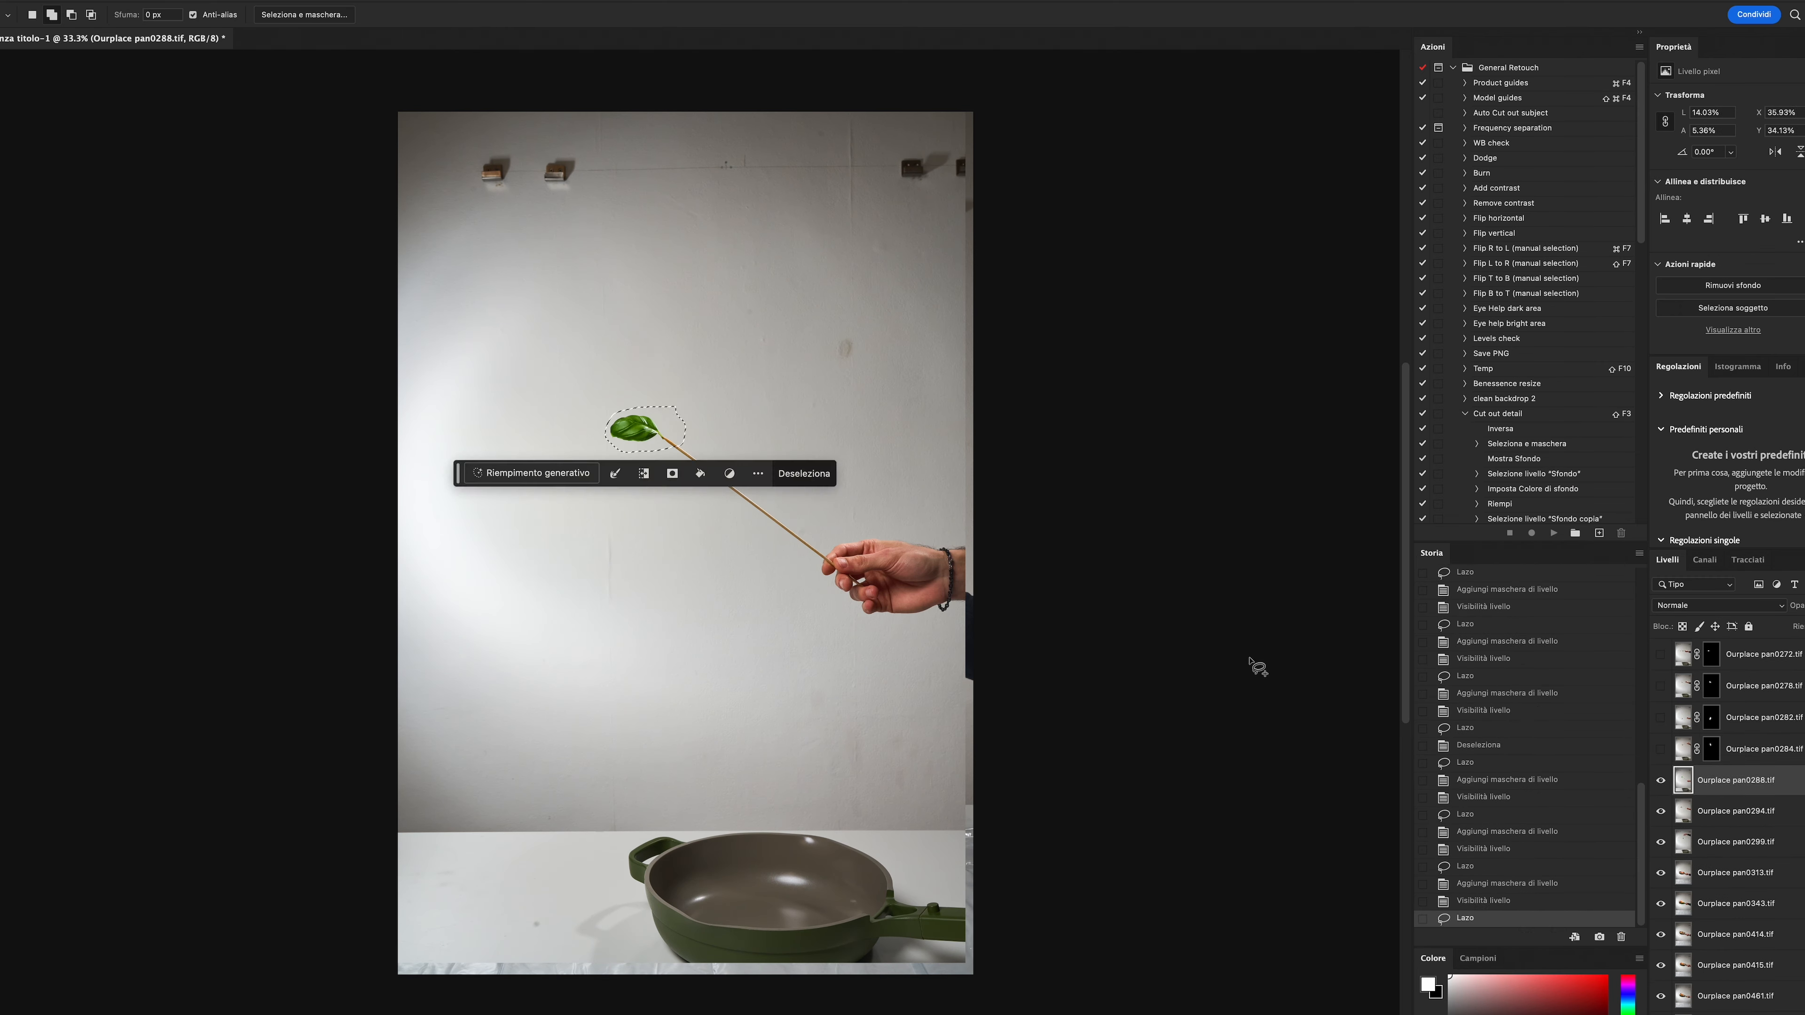